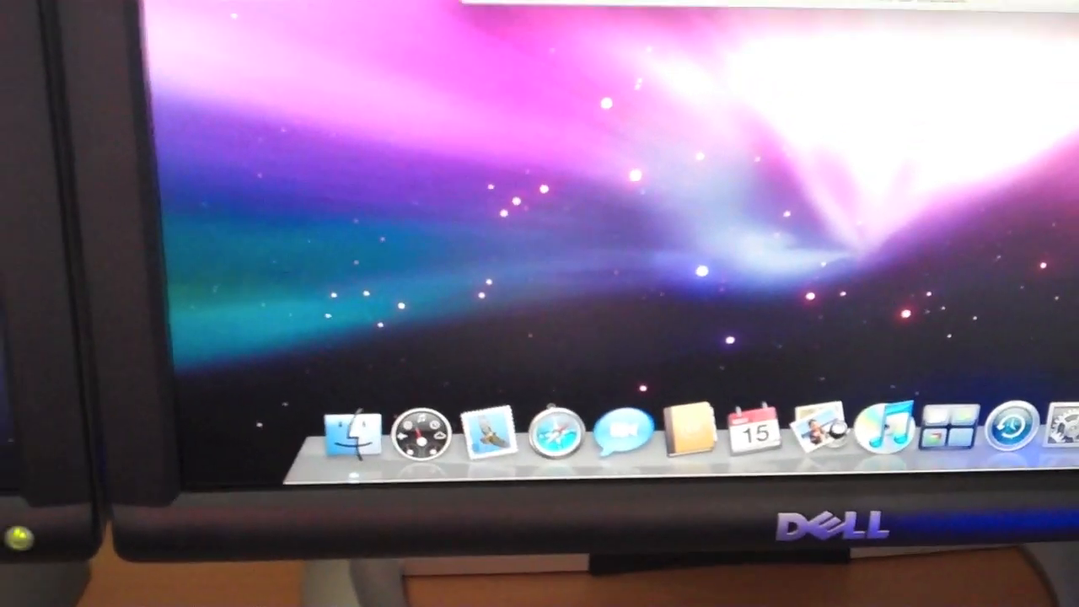
- Open a Finder window from the Dock showing the home folder's Desktop, Documents and Downloads
click(350, 435)
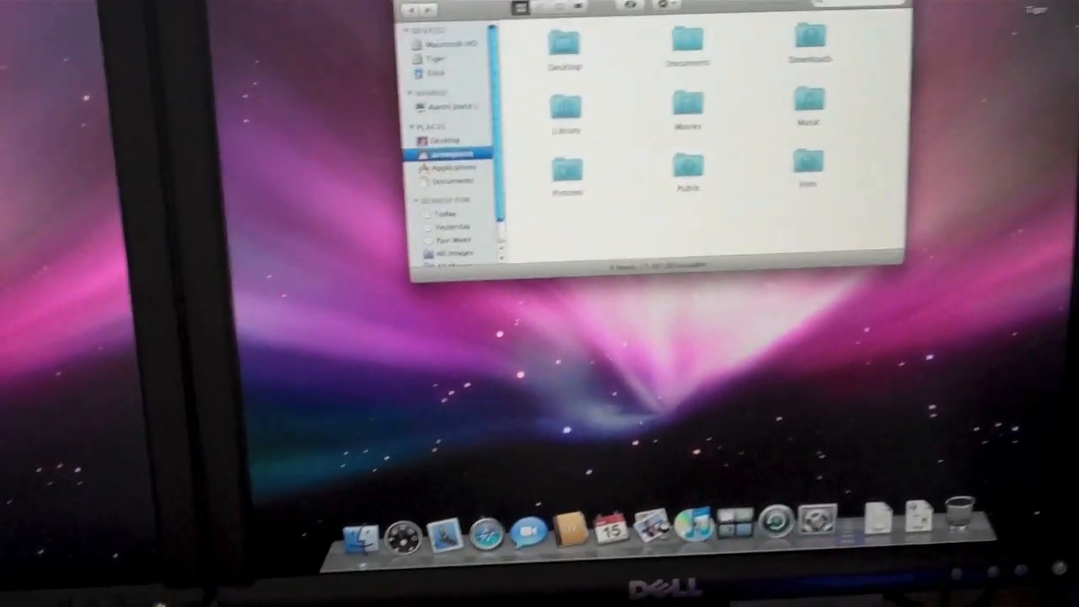